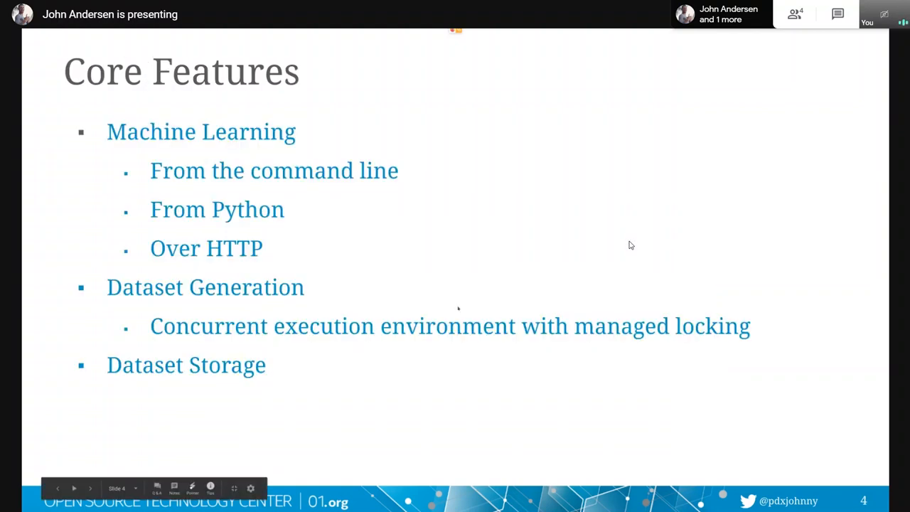
# - Advance the shared presentation to slide 5, High Level Python API
pyautogui.click(90, 487)
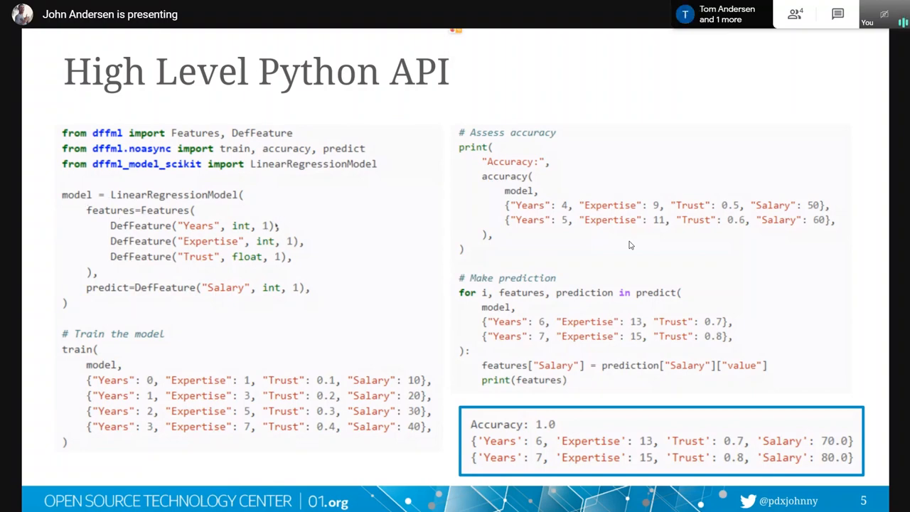
pyautogui.moveTo(244, 230)
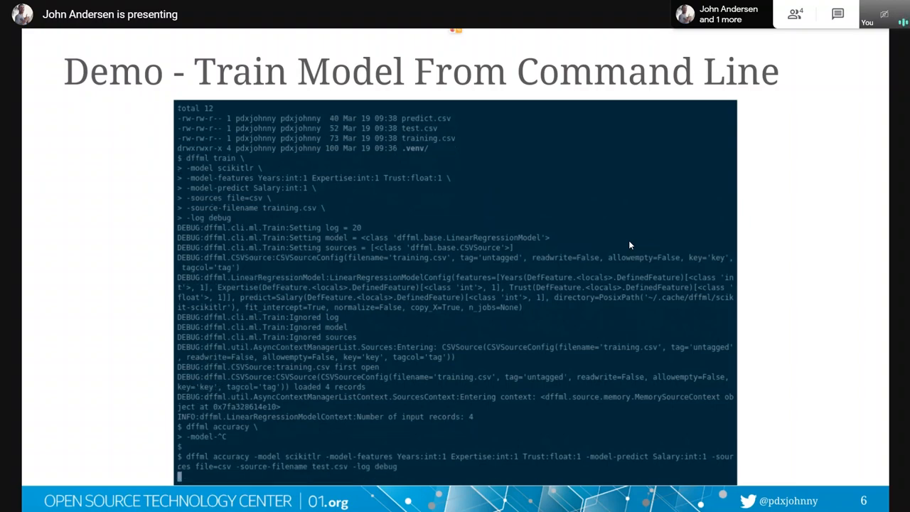
# - Train the model on training.csv with Expertise and Trust features predicting Salary; accuracy reports 1.0
pyautogui.press('Return')
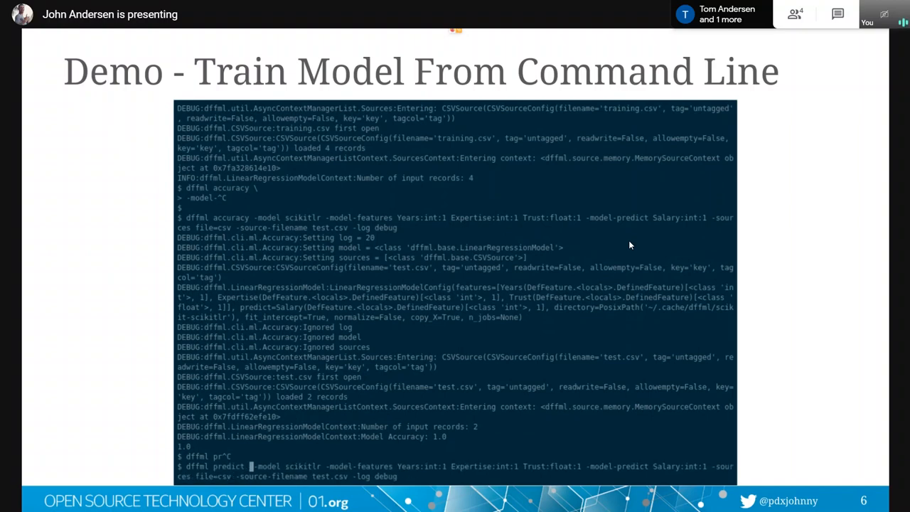
pyautogui.write('all')
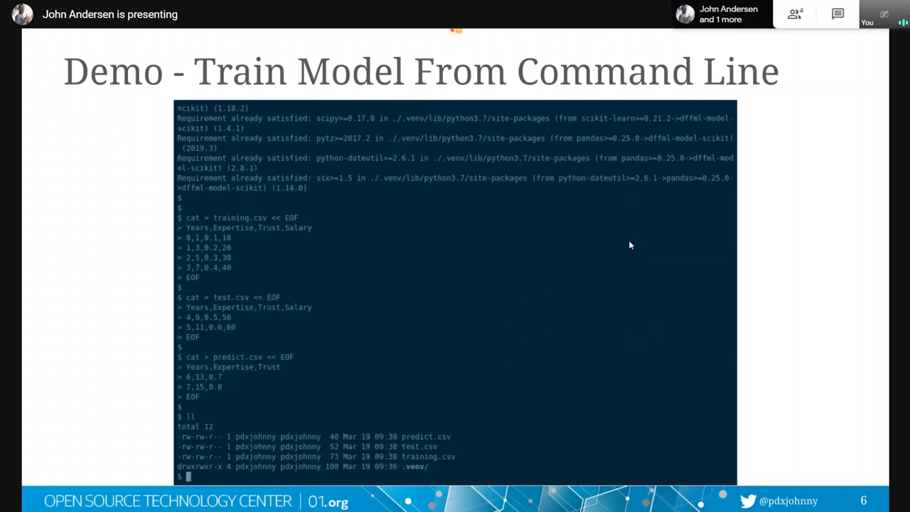
pyautogui.write('dffml train \\')
pyautogui.write('-model scikitlr \\')
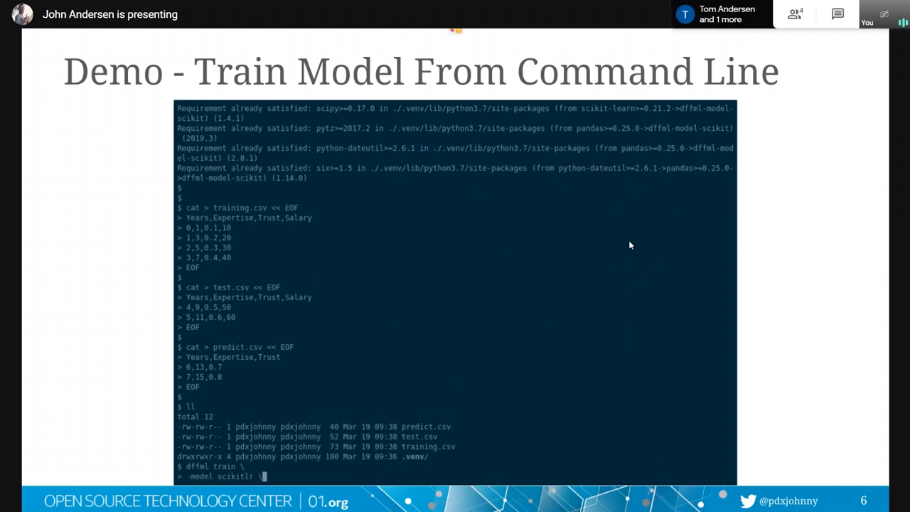
pyautogui.write('-model-features Years')
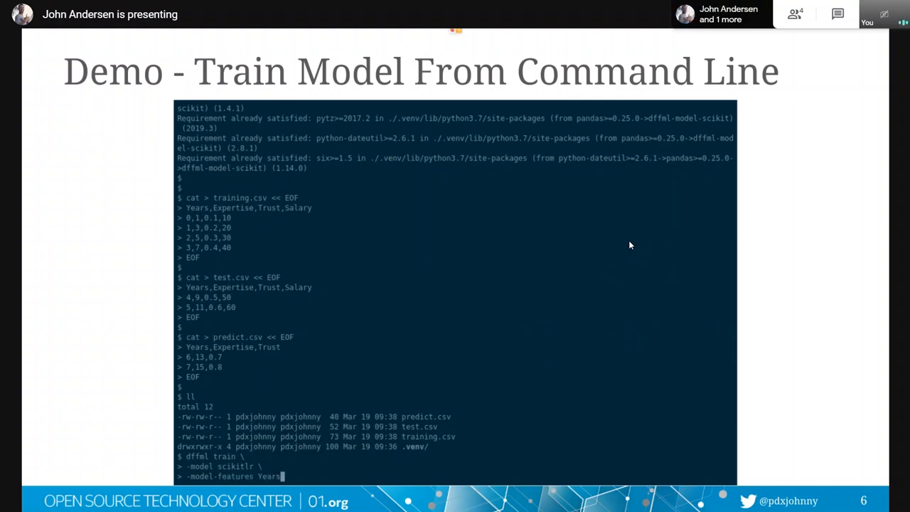
pyautogui.write(':int:1 Expertise')
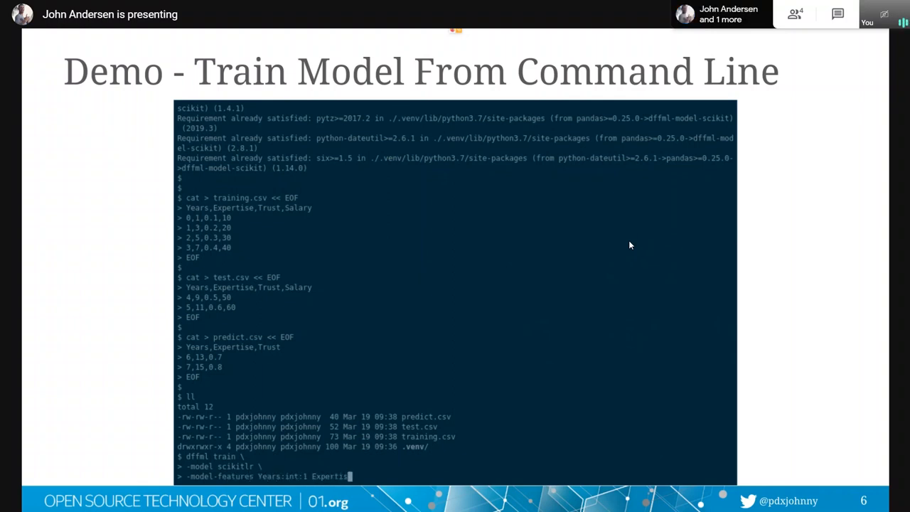
pyautogui.write(':int:1 Trust:float:1 \\')
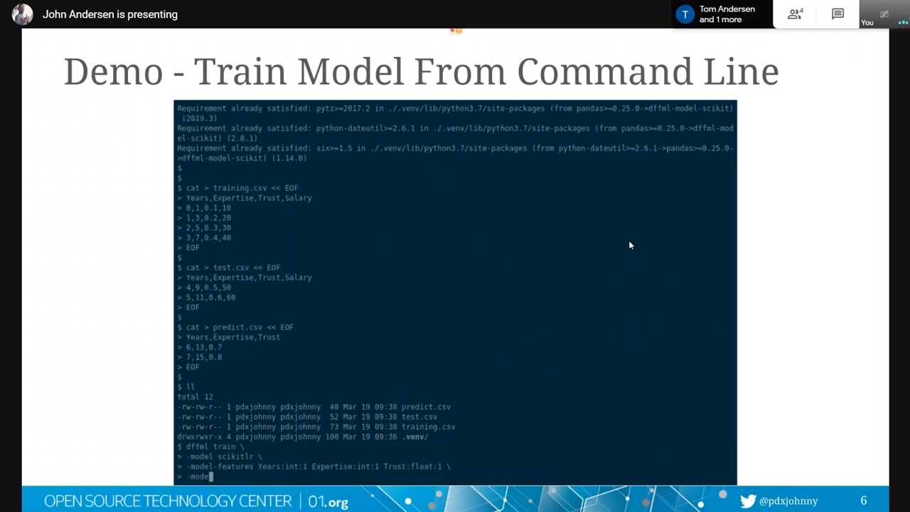
pyautogui.write('-model-predict Salary:int:1 \\')
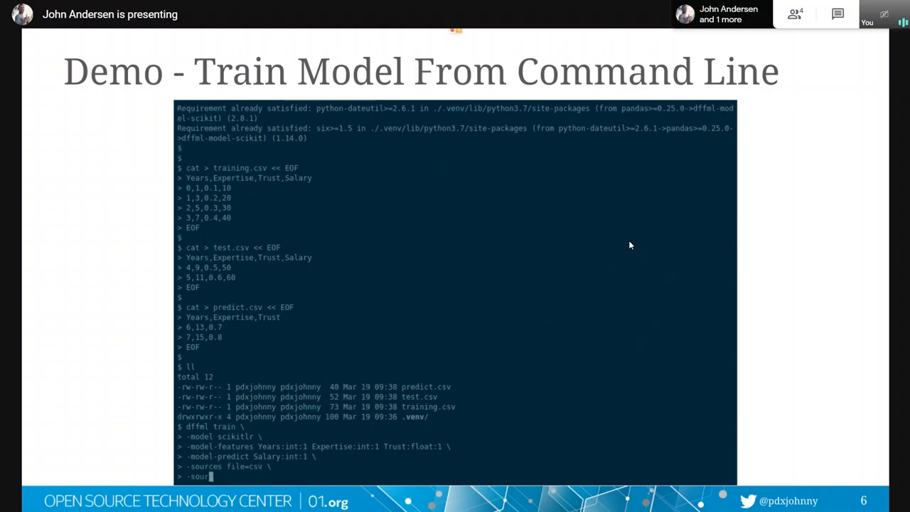
pyautogui.write('-source-filename training.csv')
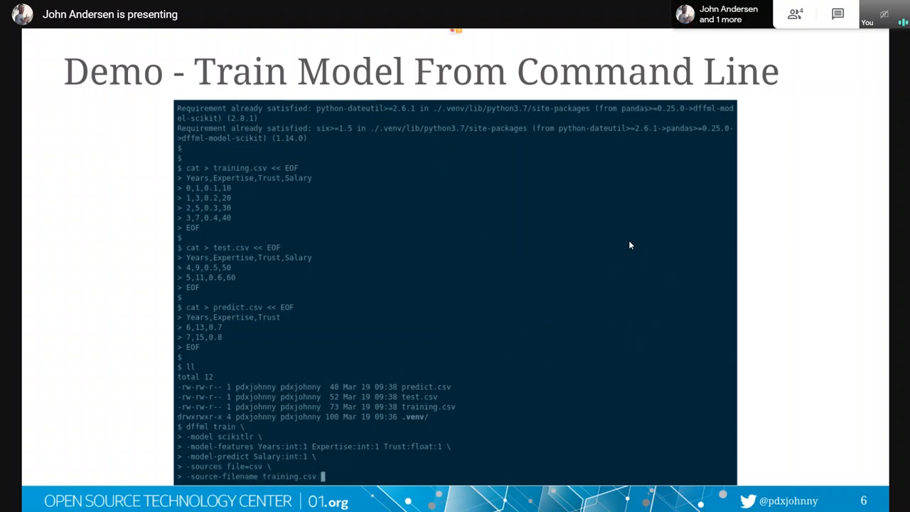
pyautogui.press('Return')
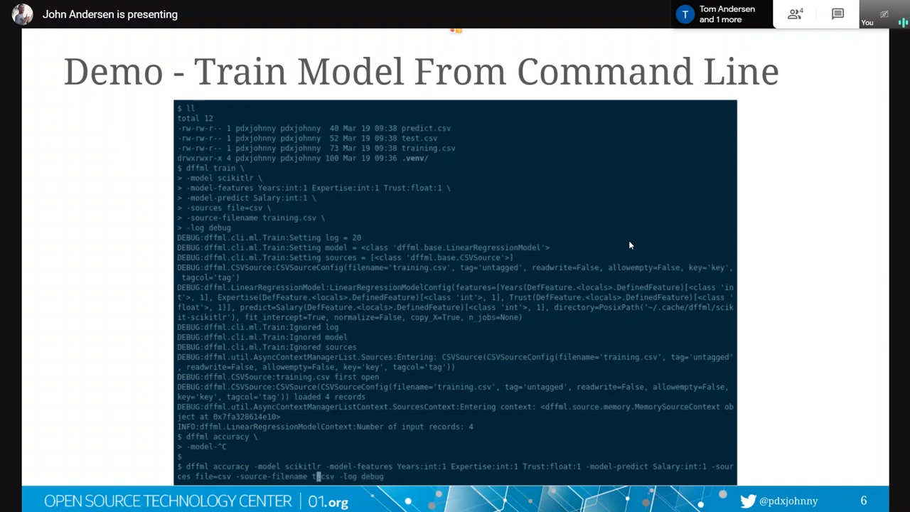
pyautogui.press('Return')
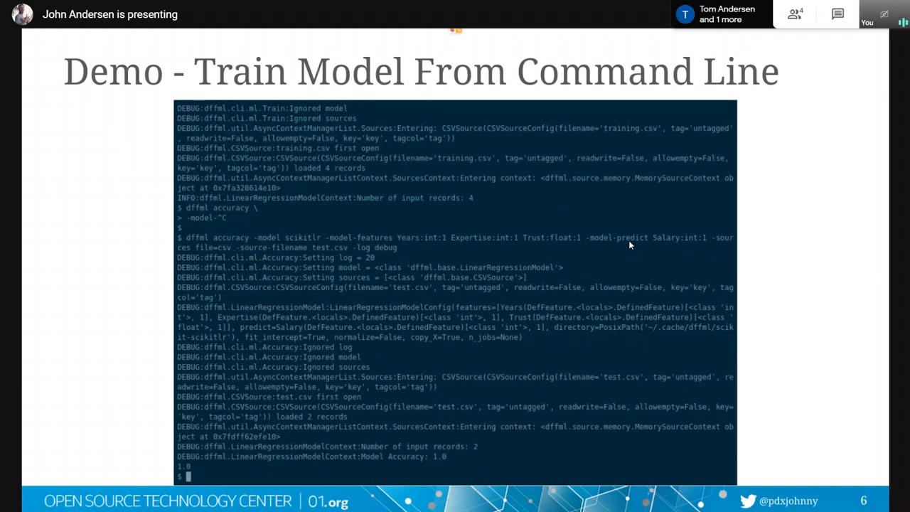
pyautogui.write('dffml pr')
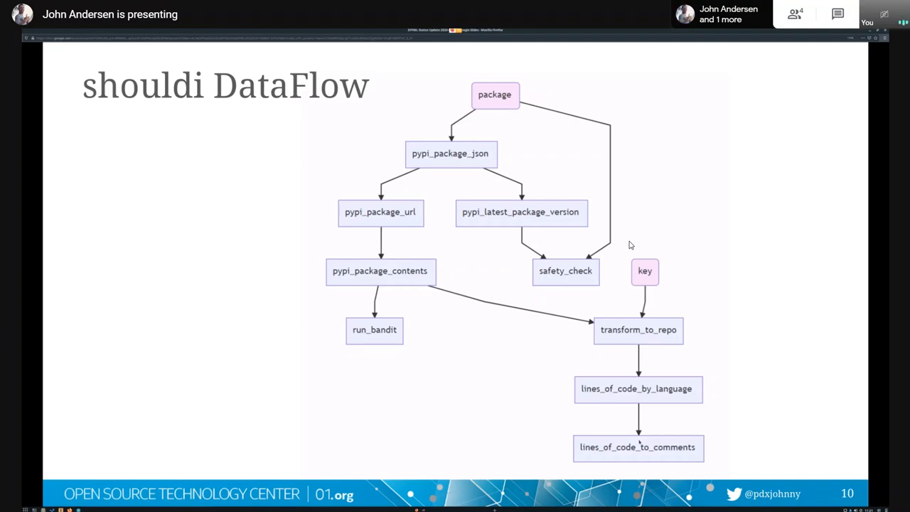
# - Advance the slides past the shouldi DataFlow diagram toward the questions slide
pyautogui.press('Right')
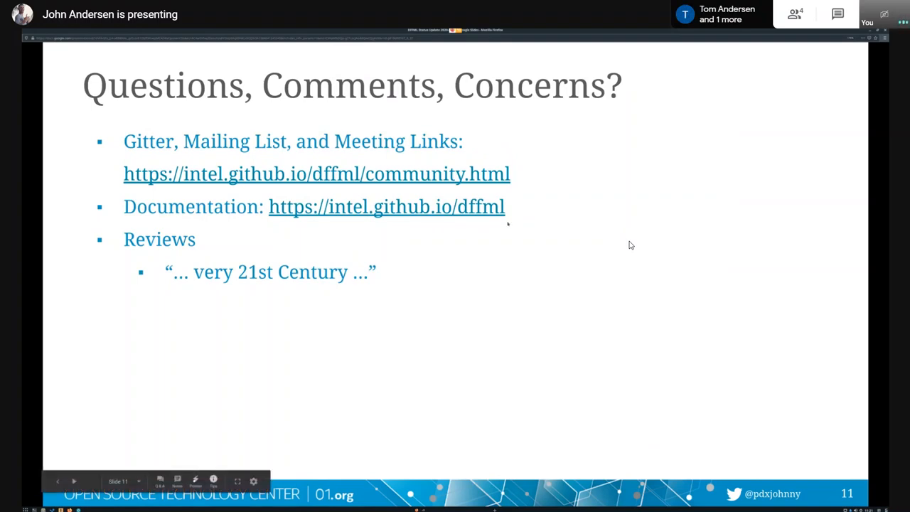
# - Show the list of open windows with Alt+Tab over the Questions slide
pyautogui.press('alt+tab')
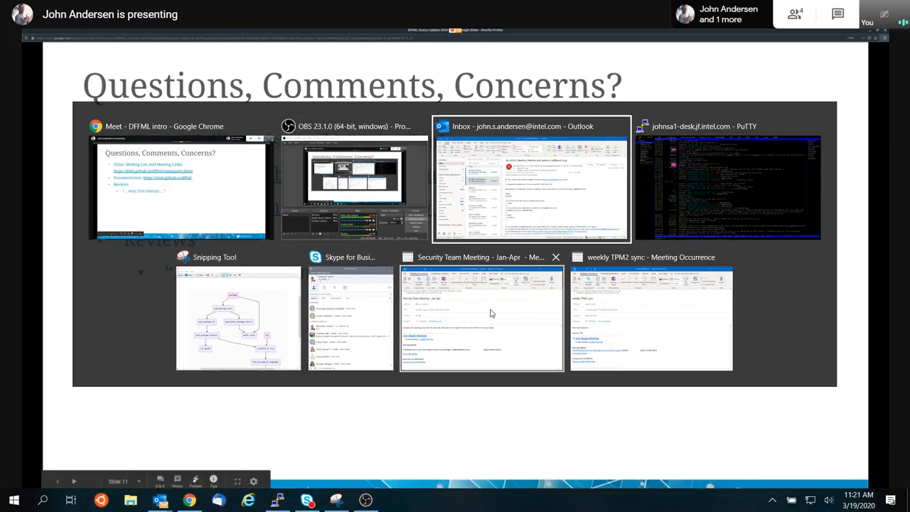